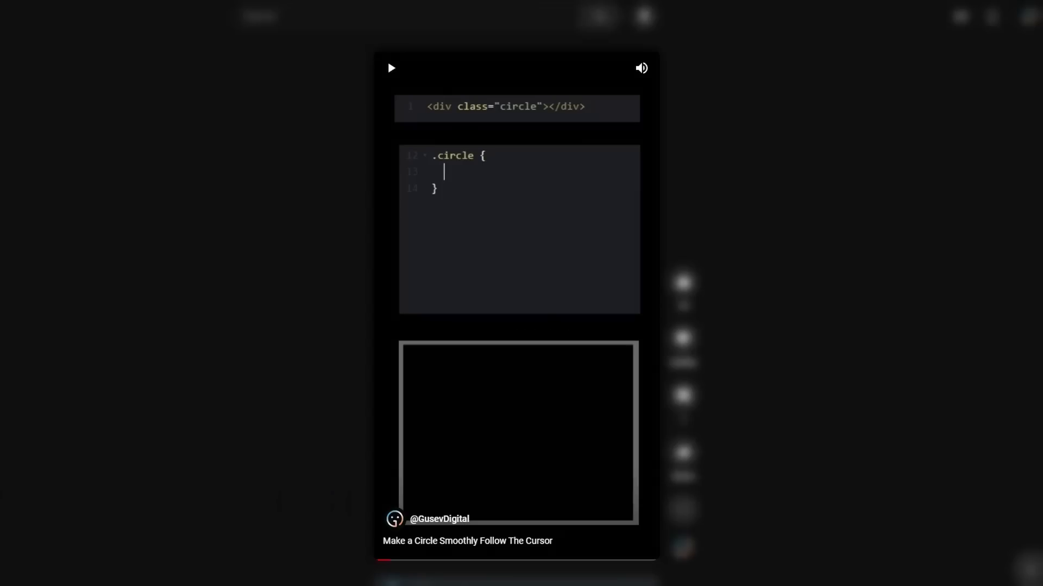
# Open DevTools with F12 to inspect the cursor__circle span's live transform styles
pyautogui.click(391, 68)
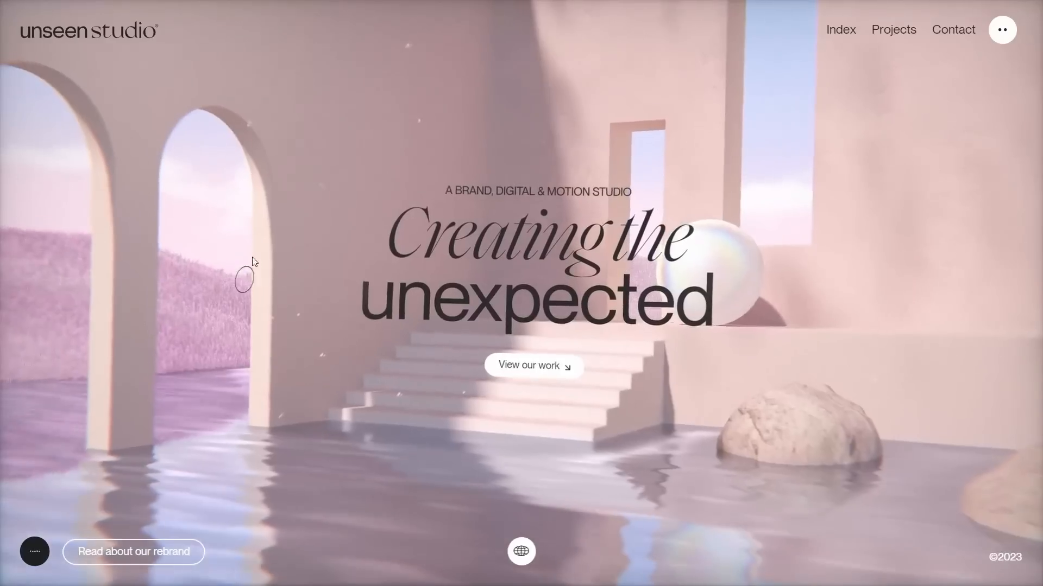
pyautogui.press('F12')
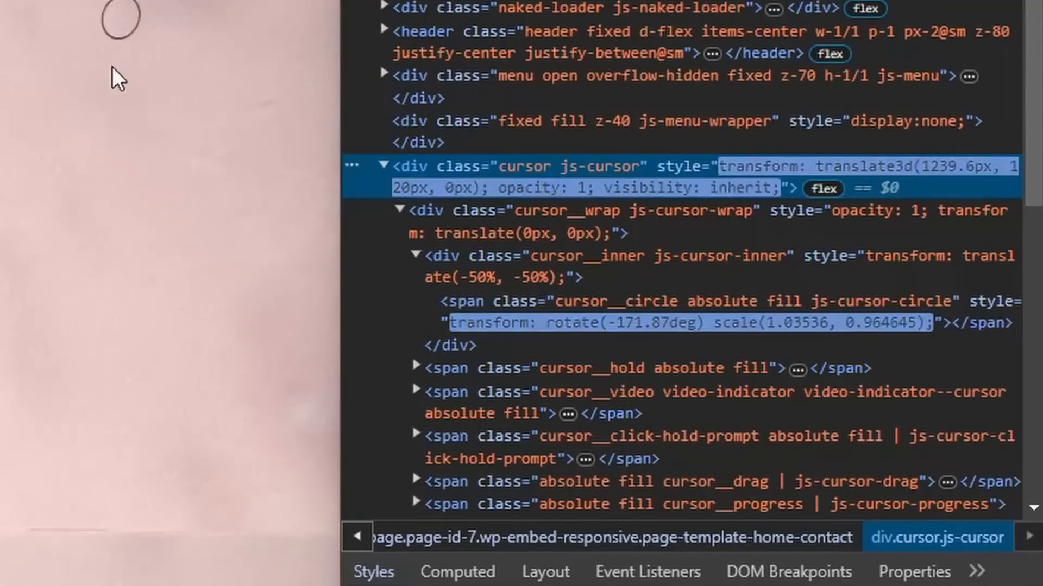
pyautogui.moveTo(269, 436)
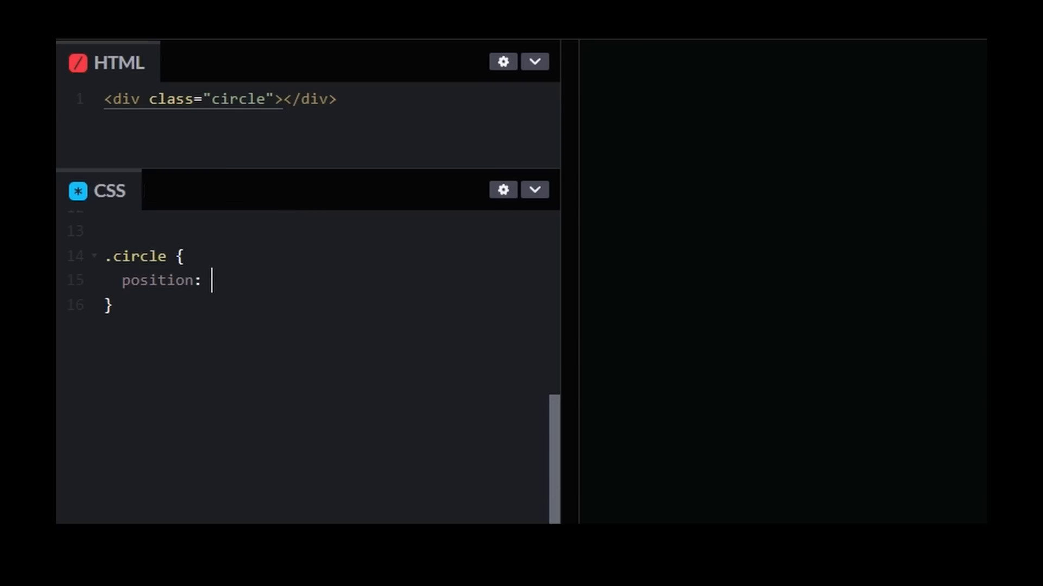
# Give .circle position: fixed, 40px ring with white border, -20px offsets, pointer-events: none
pyautogui.write('fixed;')
pyautogui.write('pointer-even')
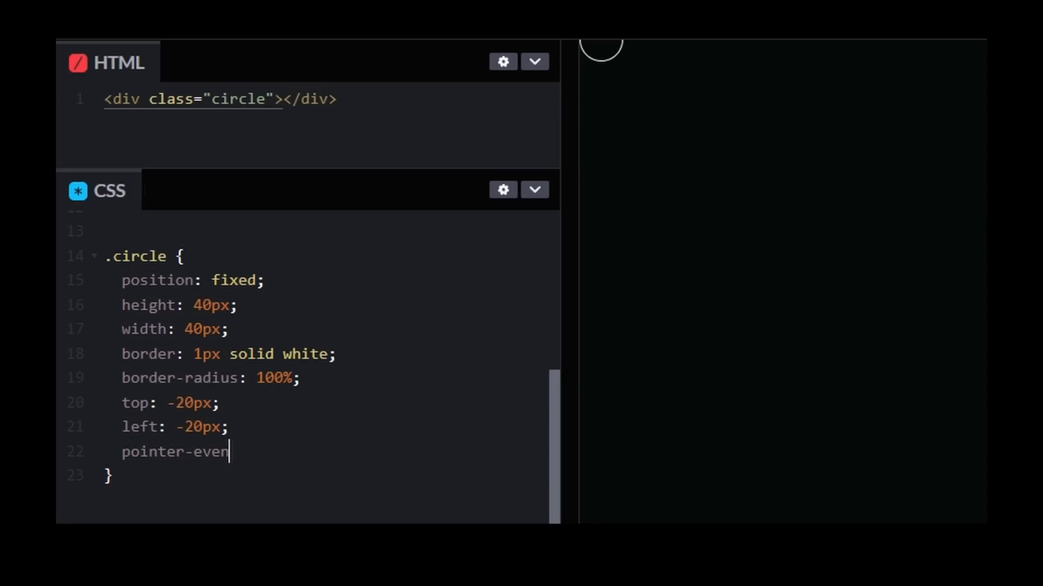
pyautogui.write('ts: none;')
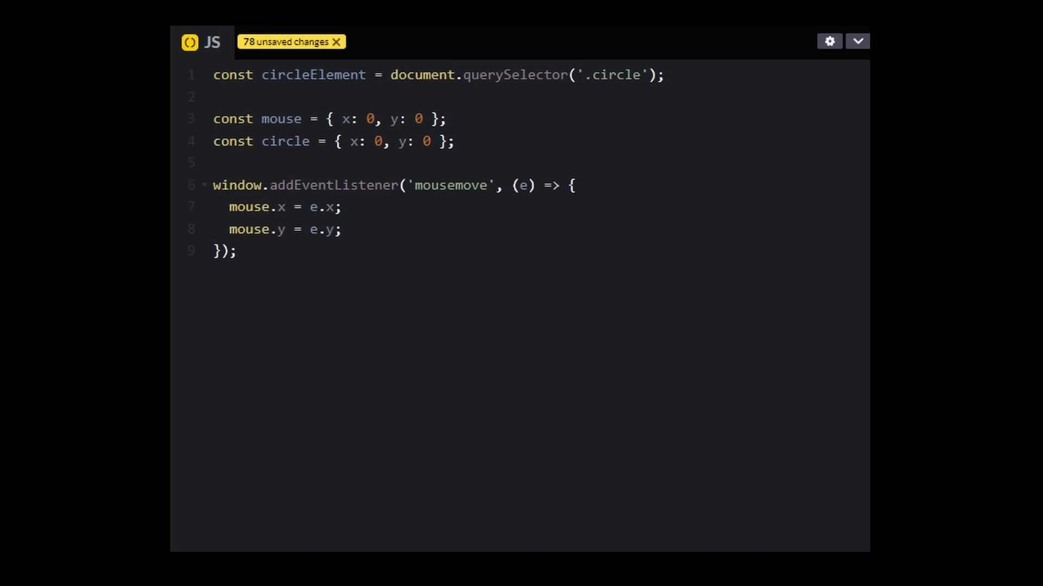
# Begin the tick function with 'const tick = () => {' after the mousemove listener
pyautogui.write('const tick = () => {')
pyautogui.write('const mouseVelocity = Math.min(Math.sqrt(deltaMouseX**2 + deltaMouseY**2);')
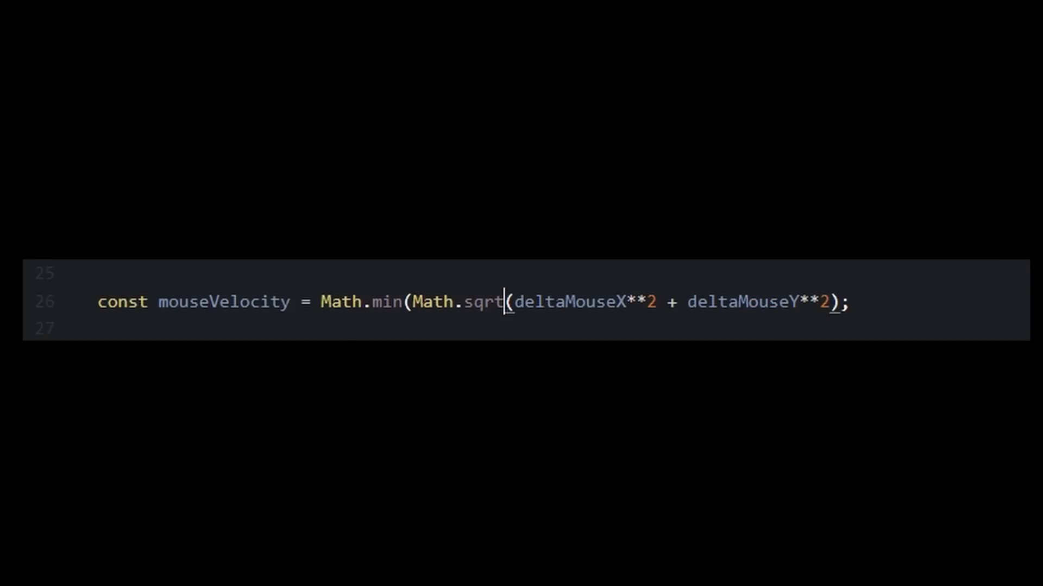
# Cap mouseVelocity with Math.min around Math.sqrt(deltaMouseX**2 + deltaMouseY**2)
pyautogui.write(', ...')
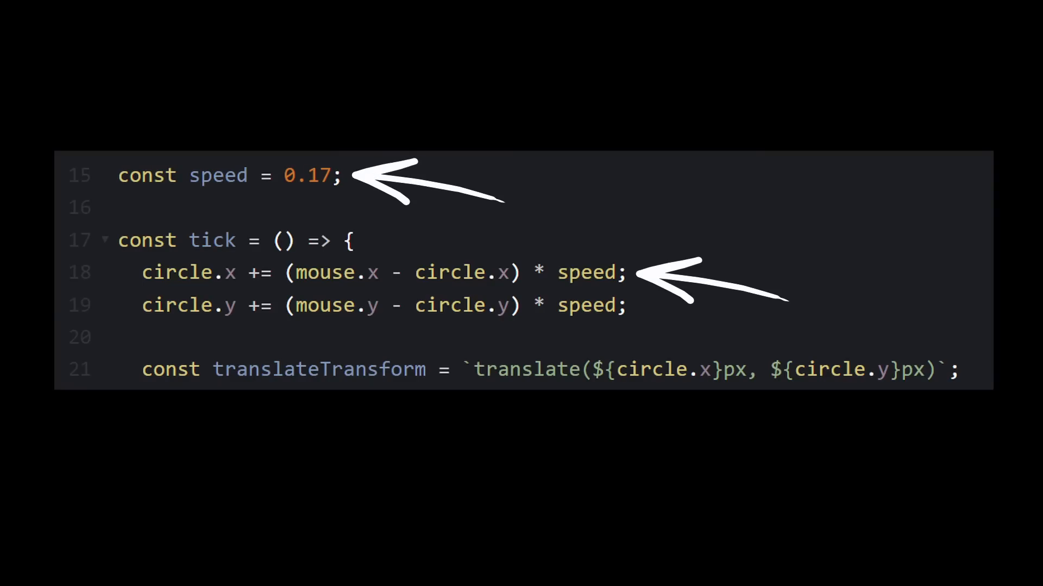
# Add speed 0.17 easing, smoothed currentScale, and requestAnimationFrame(tick) looping
pyautogui.scroll(3)
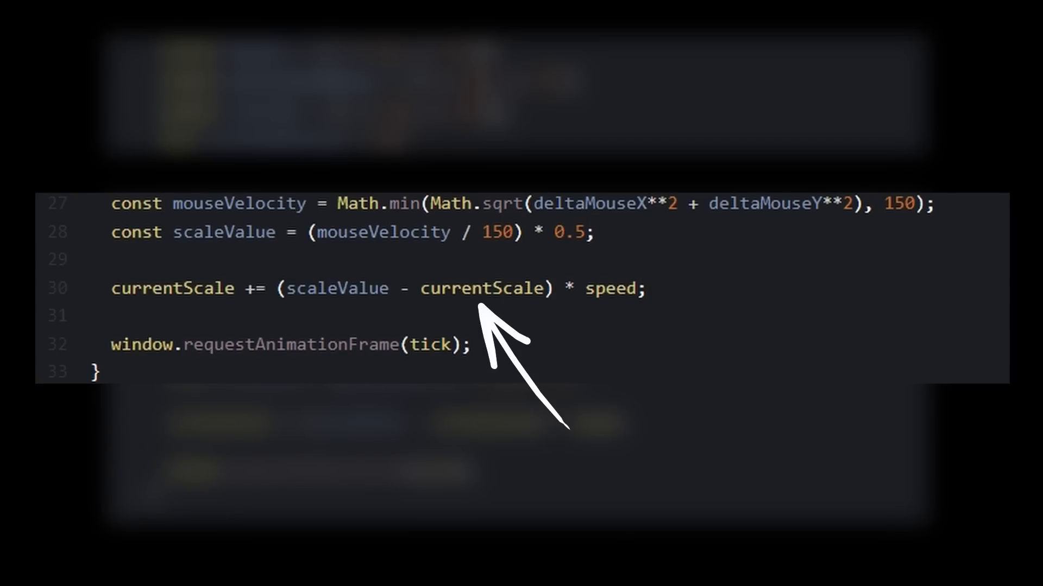
pyautogui.moveTo(639, 346)
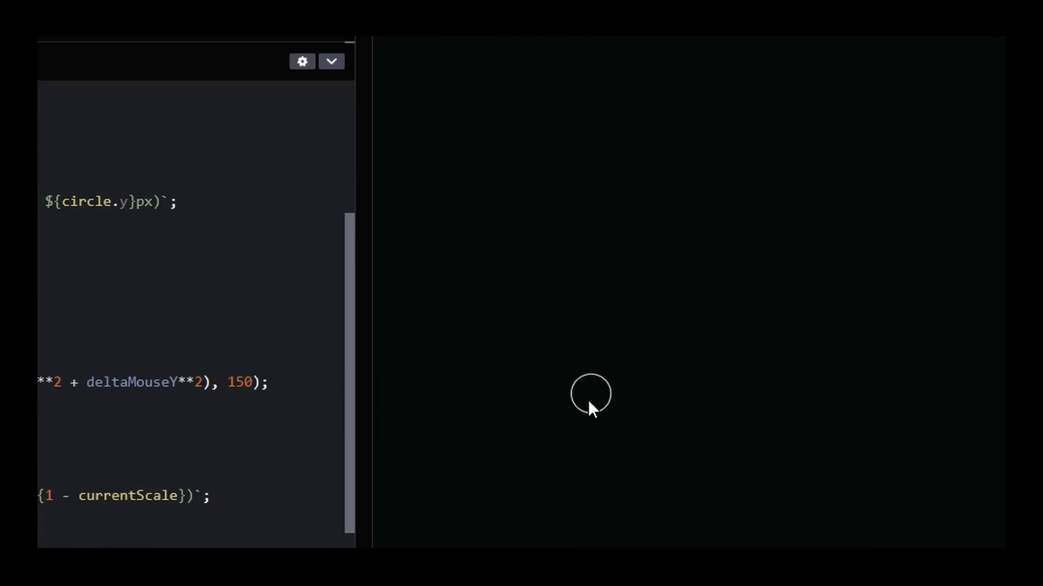
pyautogui.moveTo(827, 325)
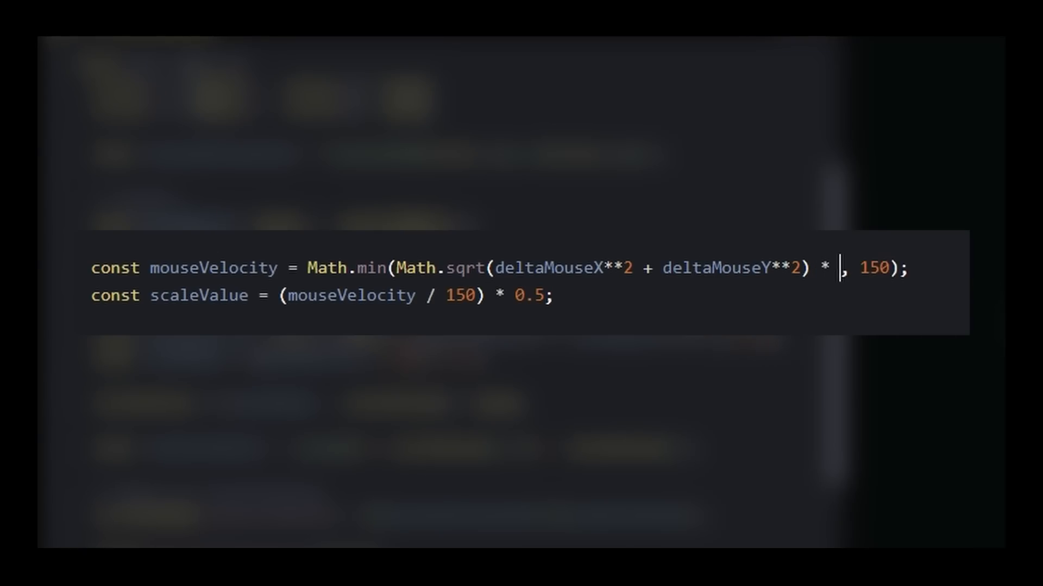
# Multiply the Math.sqrt result by 4 in the mouseVelocity line
pyautogui.write('4')
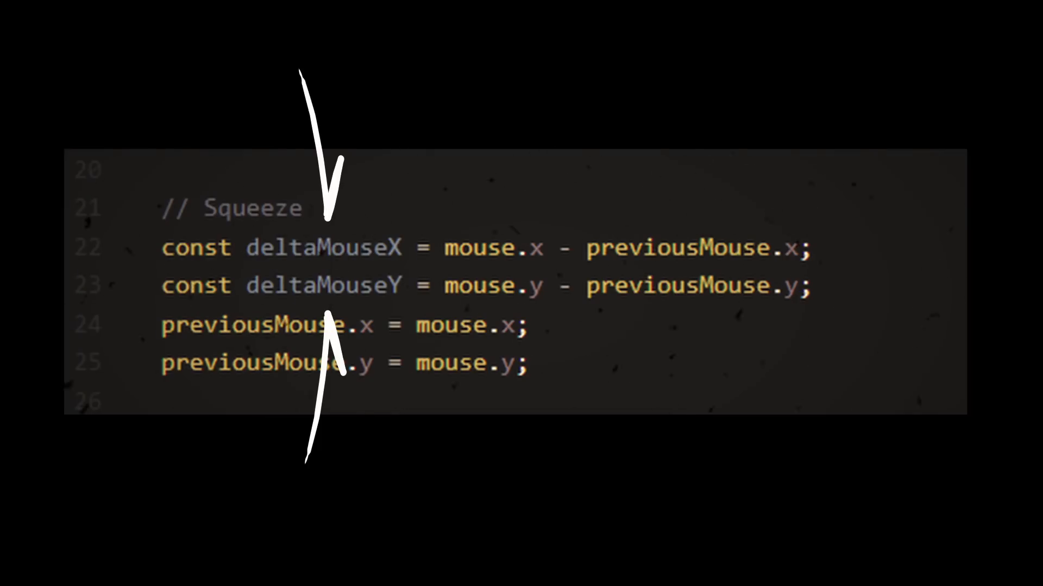
# Combine rotate and scale transforms on the circle and check the oval squeeze in preview
pyautogui.scroll(-3)
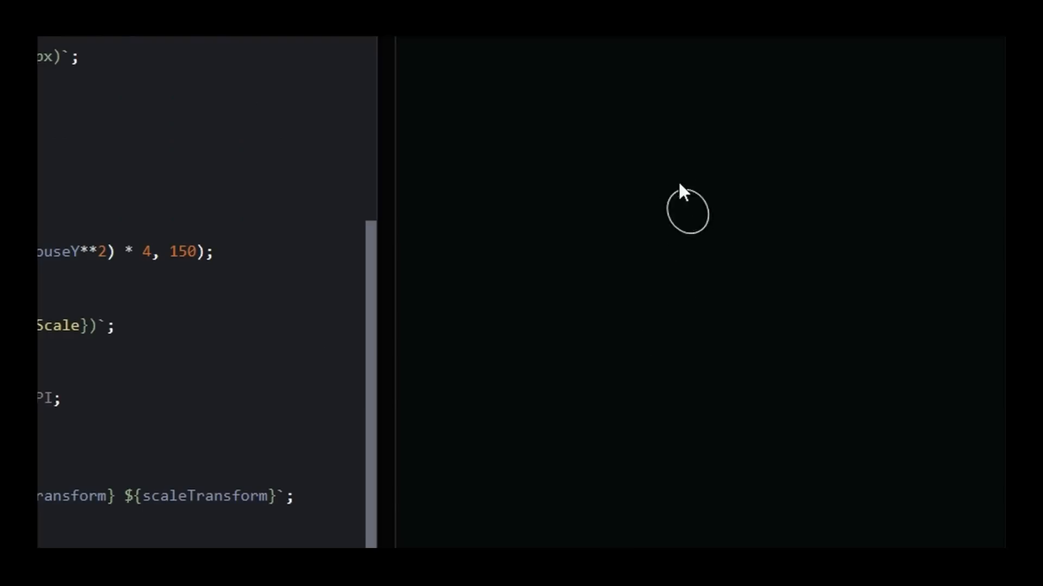
pyautogui.moveTo(511, 334)
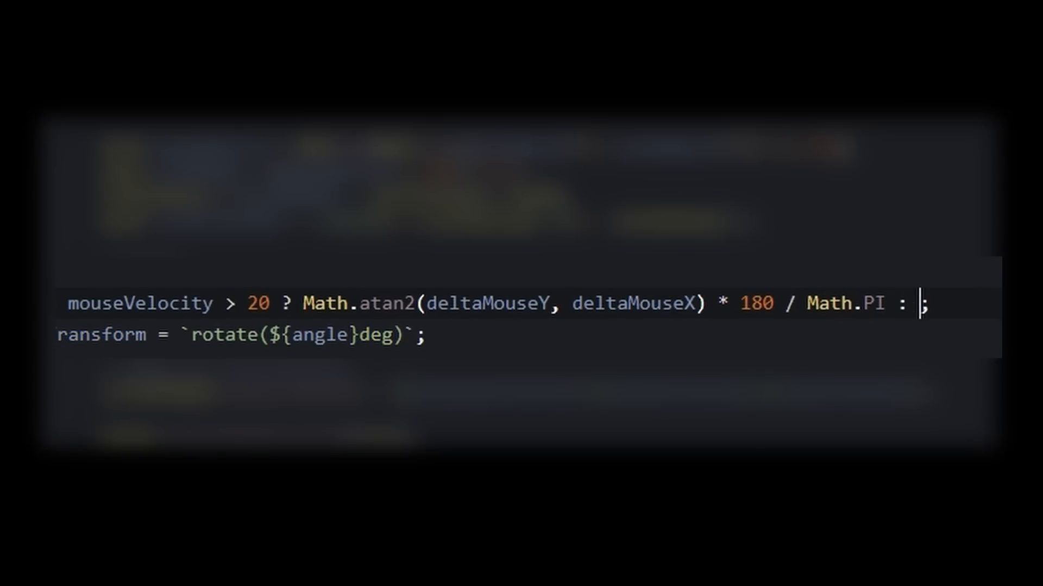
# Set angle to Math.atan2 degrees when mouseVelocity > 20, with '???' as fallback
pyautogui.write('???')
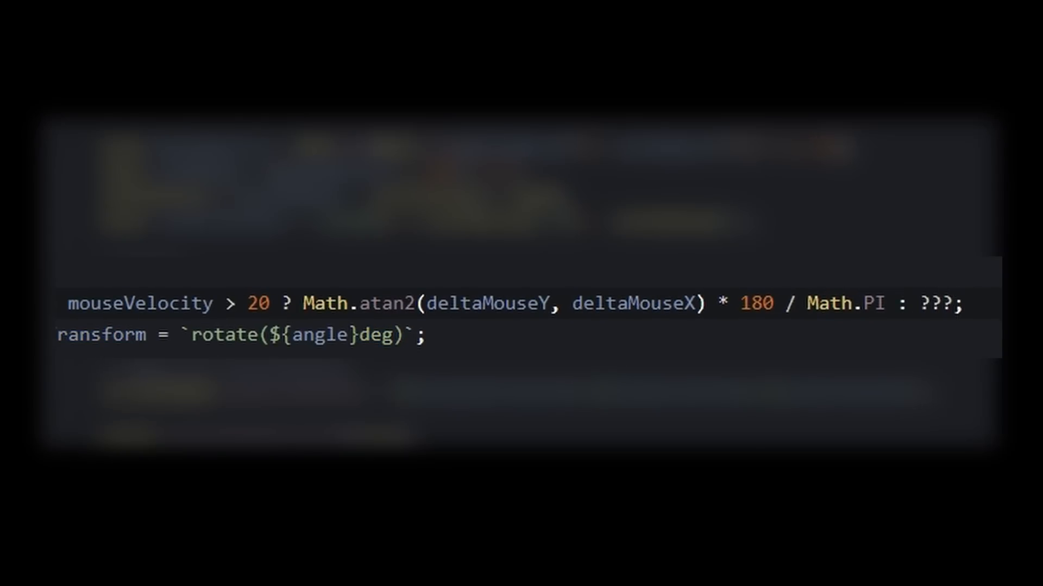